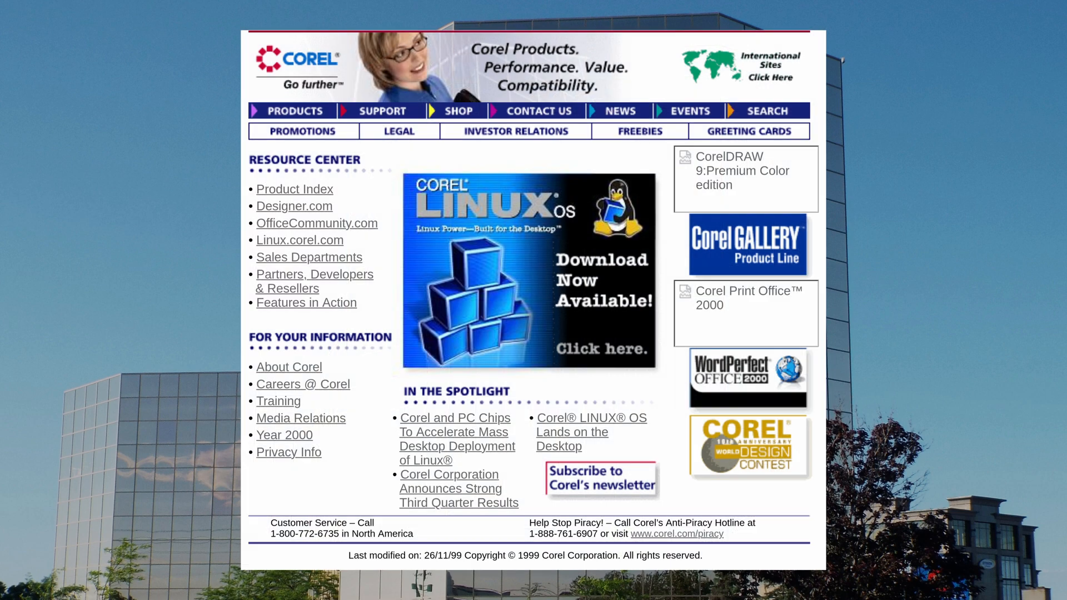
{"action": "left_click", "coordinate": [529, 271]}
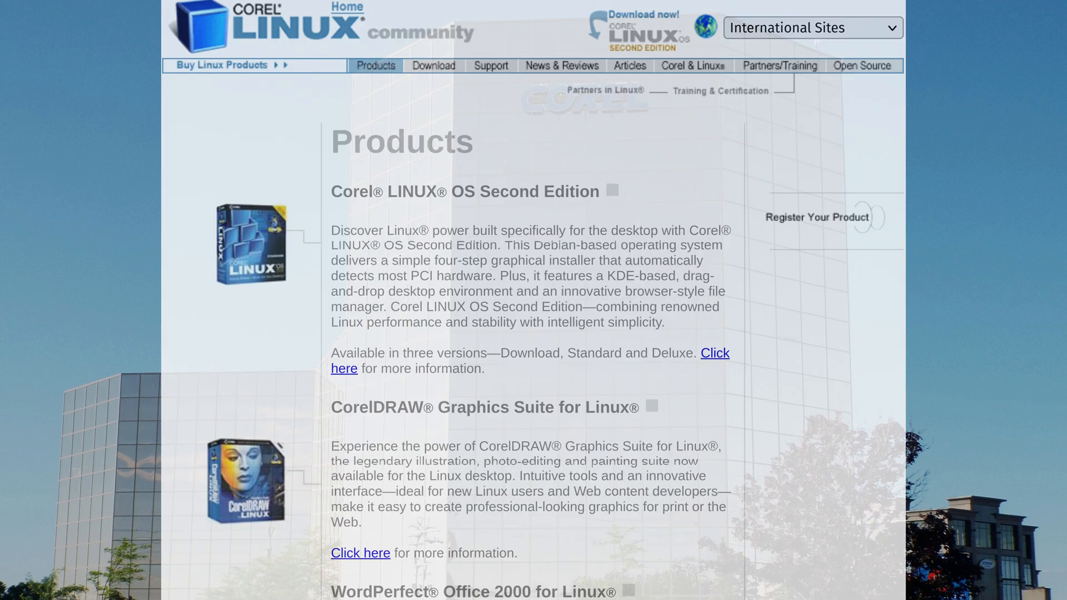
{"action": "scroll", "scroll_direction": "down", "scroll_amount": 3}
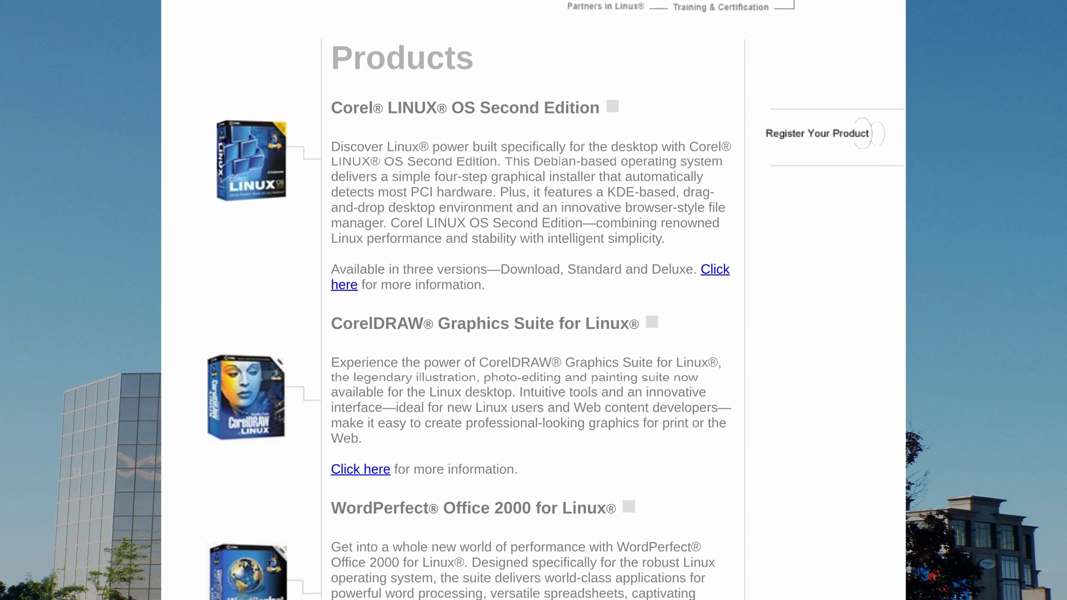
{"action": "scroll", "scroll_direction": "down", "scroll_amount": 3}
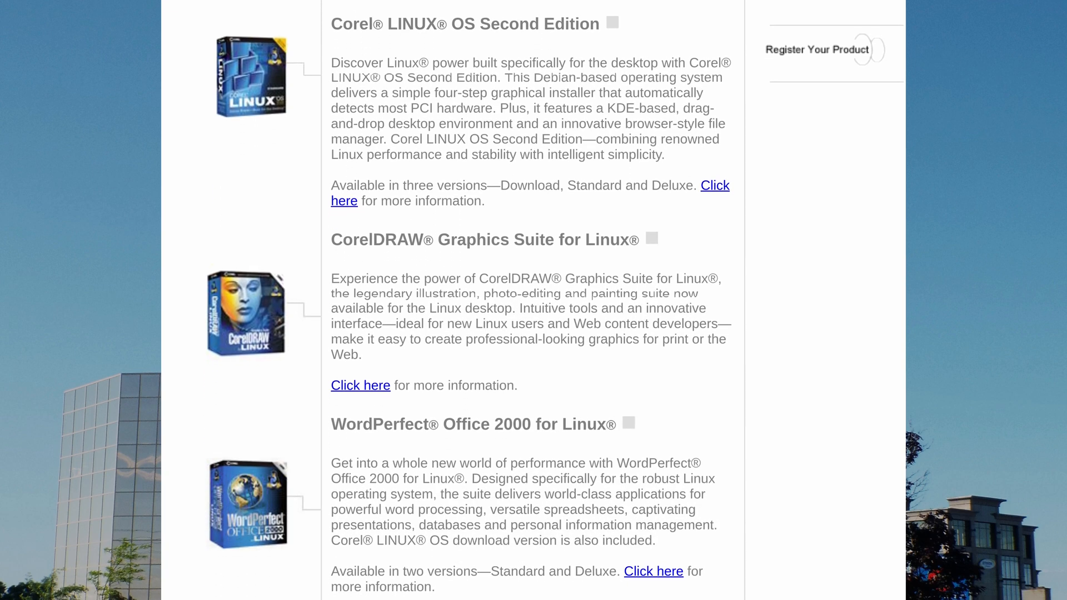
{"action": "scroll", "scroll_direction": "down", "scroll_amount": 3}
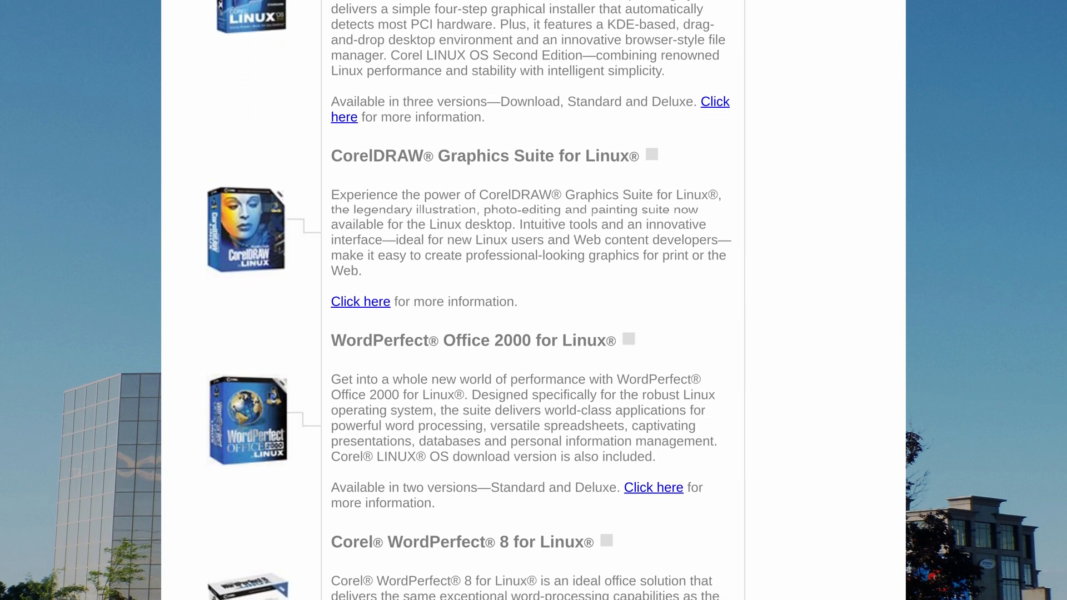
{"action": "scroll", "scroll_direction": "down", "scroll_amount": 3}
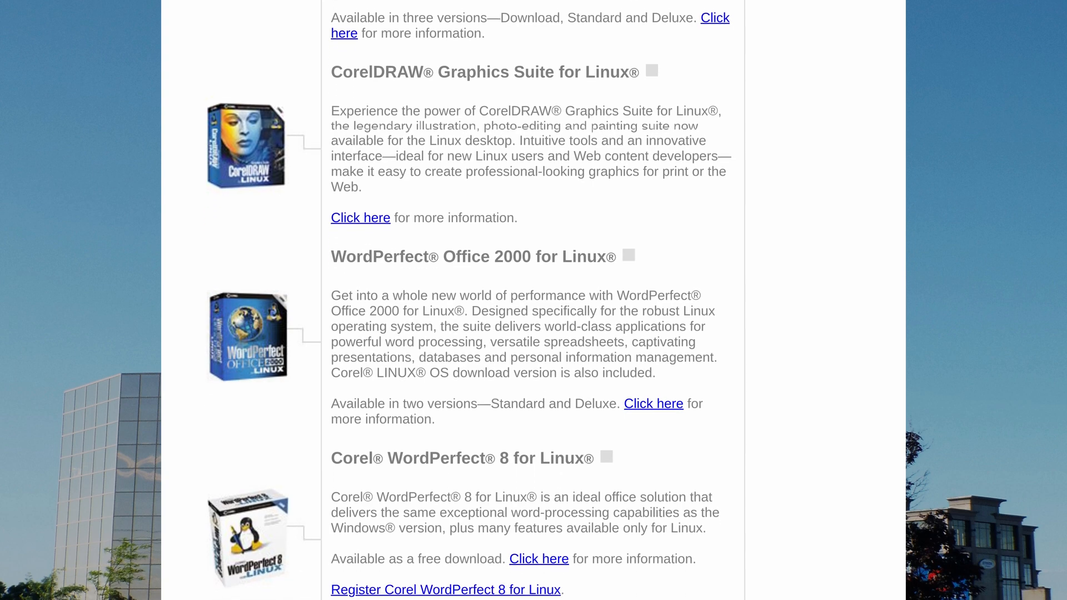
{"action": "scroll", "scroll_direction": "down", "scroll_amount": 3}
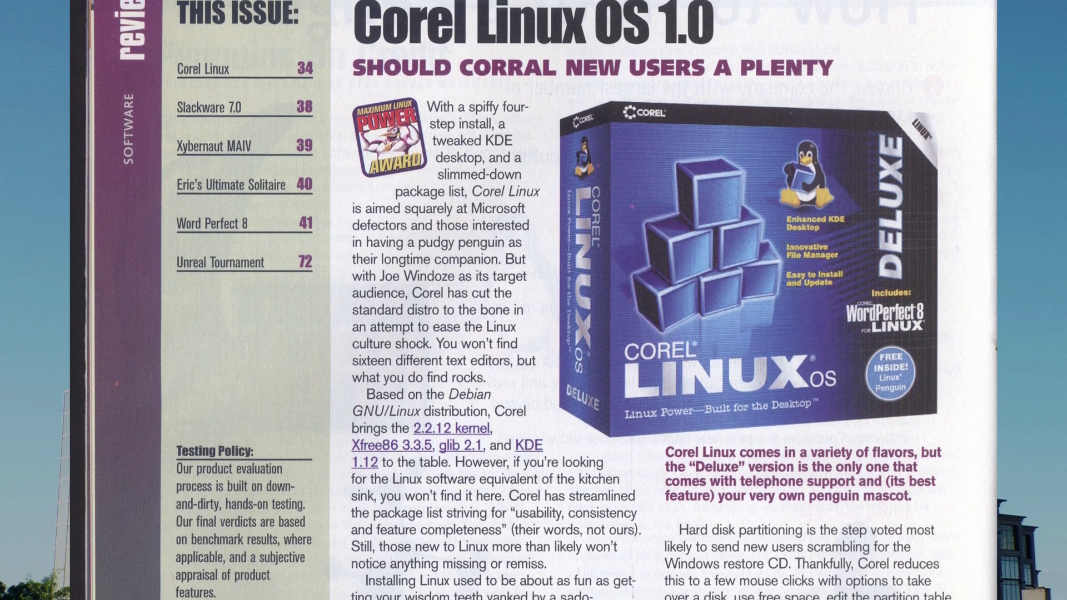
{"action": "scroll", "scroll_direction": "down", "scroll_amount": 3}
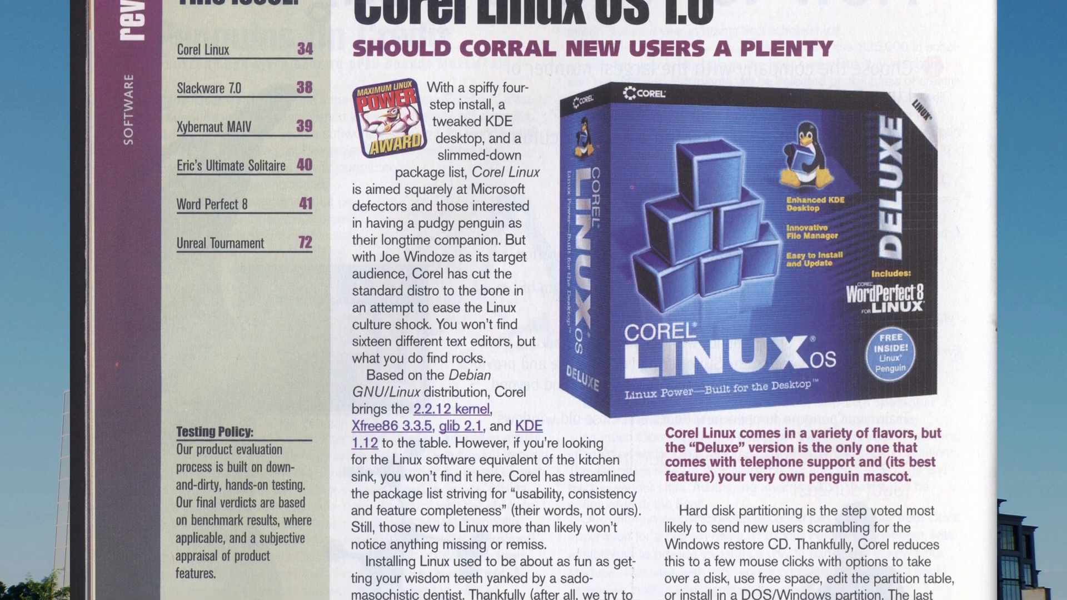
{"action": "scroll", "scroll_direction": "down", "scroll_amount": 3}
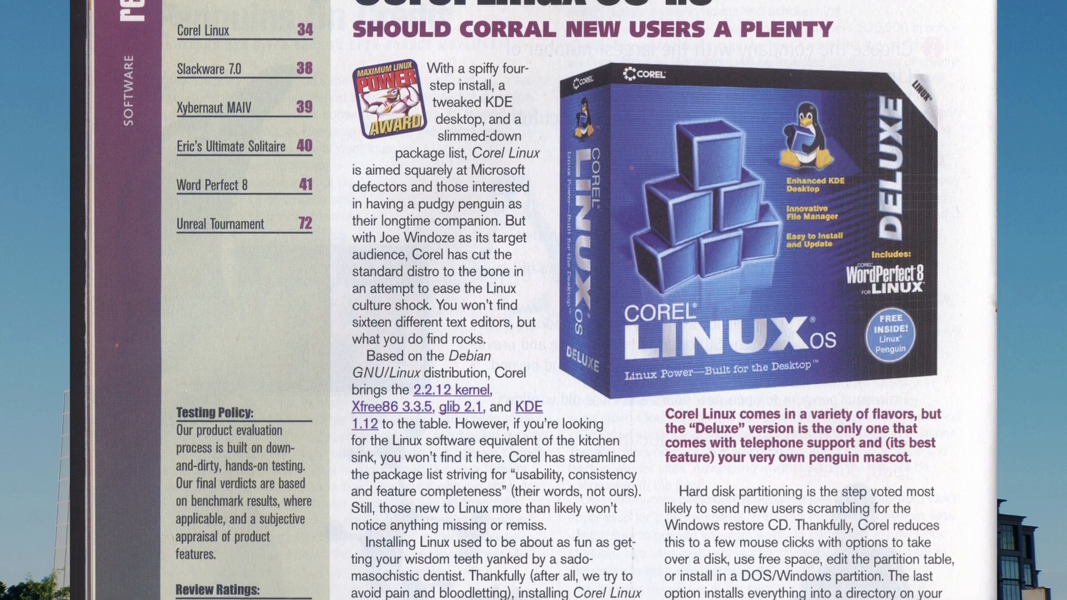
{"action": "scroll", "scroll_direction": "down", "scroll_amount": 3}
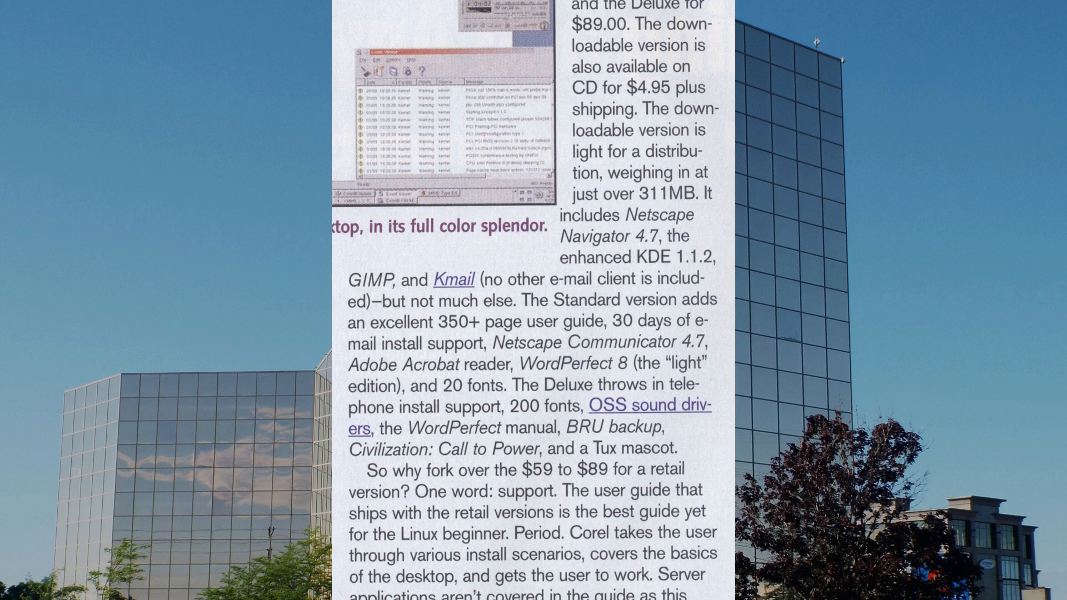
{"action": "scroll", "scroll_direction": "down", "scroll_amount": 3}
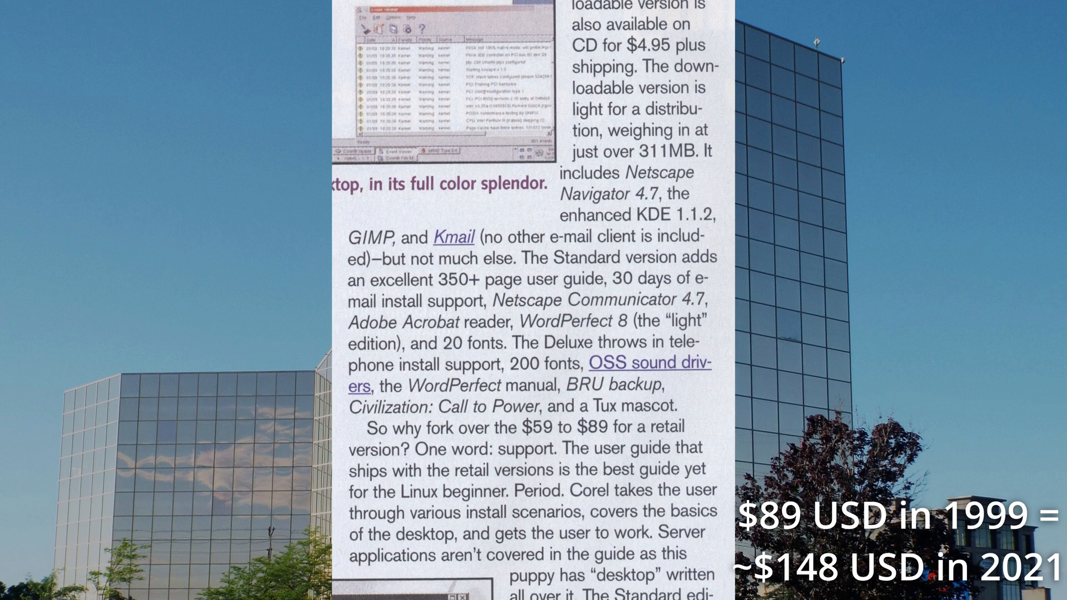
{"action": "scroll", "scroll_direction": "down", "scroll_amount": 3}
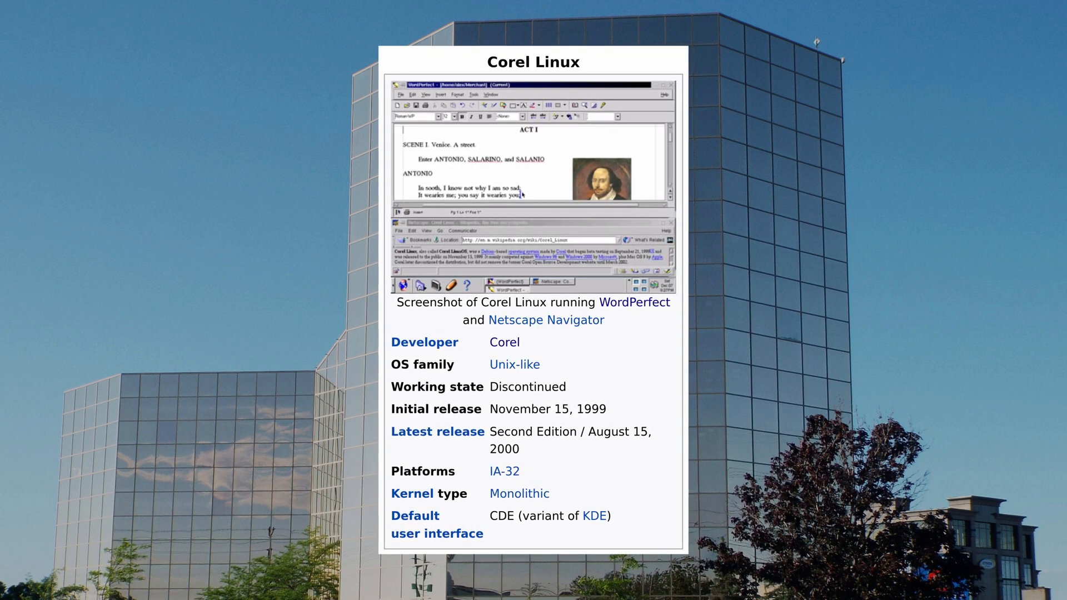
{"action": "scroll", "scroll_direction": "up", "scroll_amount": 3}
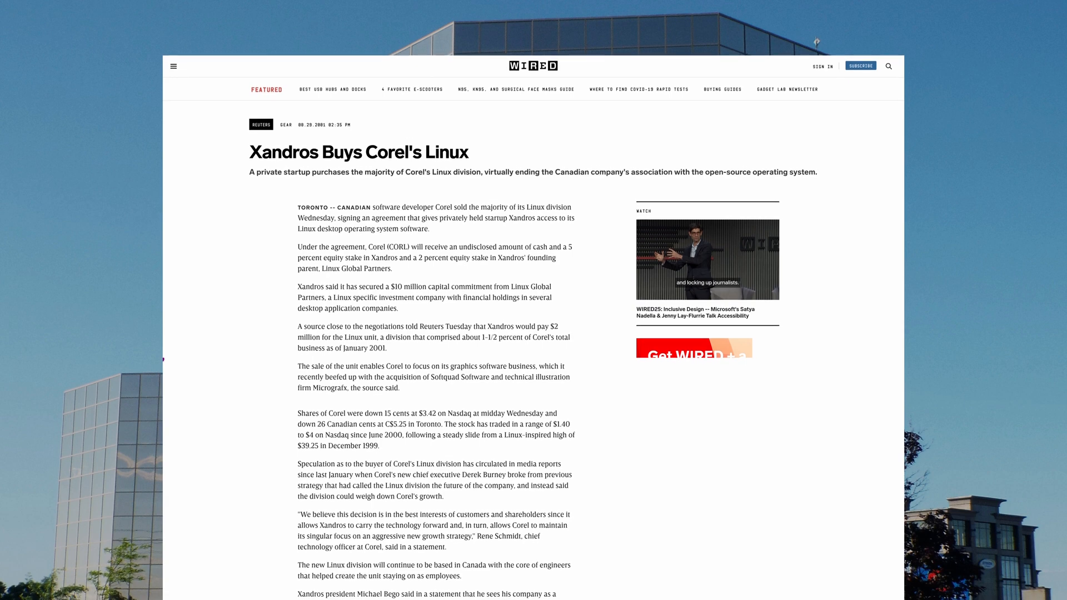
{"action": "scroll", "scroll_direction": "down", "scroll_amount": 3}
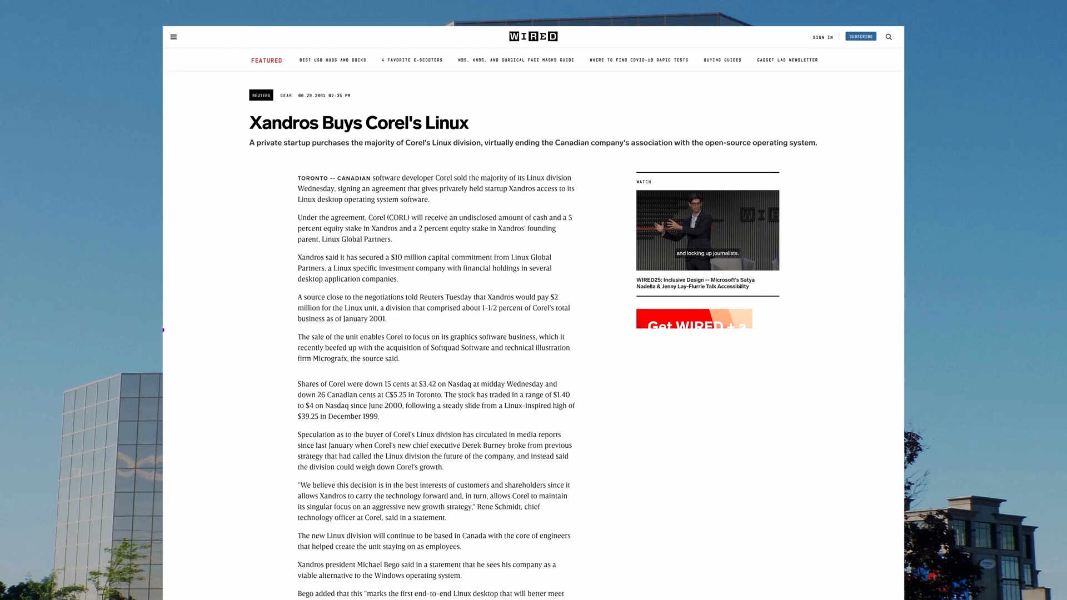
{"action": "scroll", "scroll_direction": "up", "scroll_amount": 3}
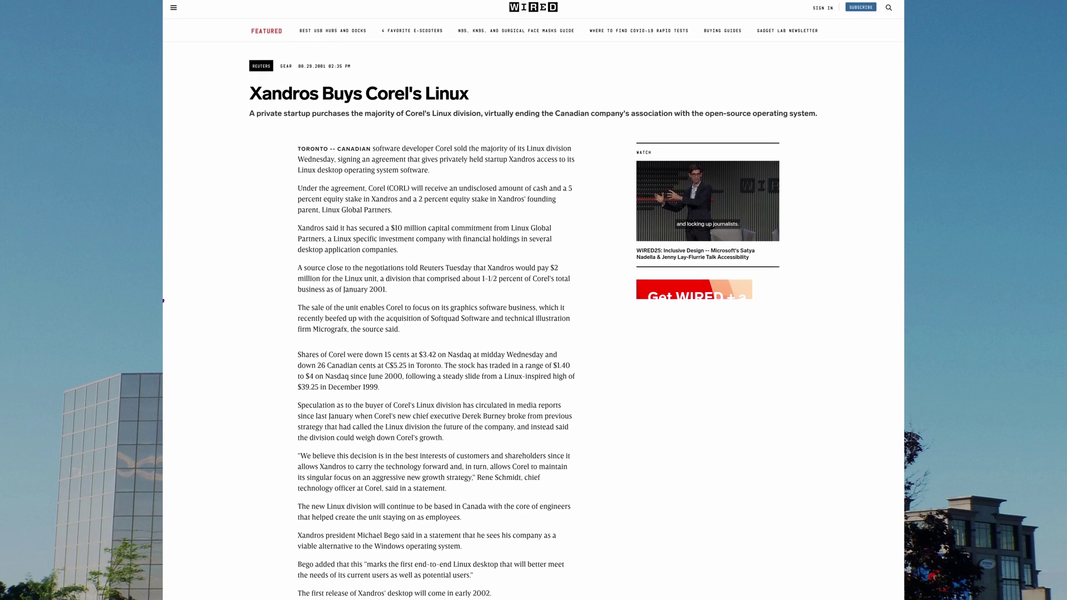